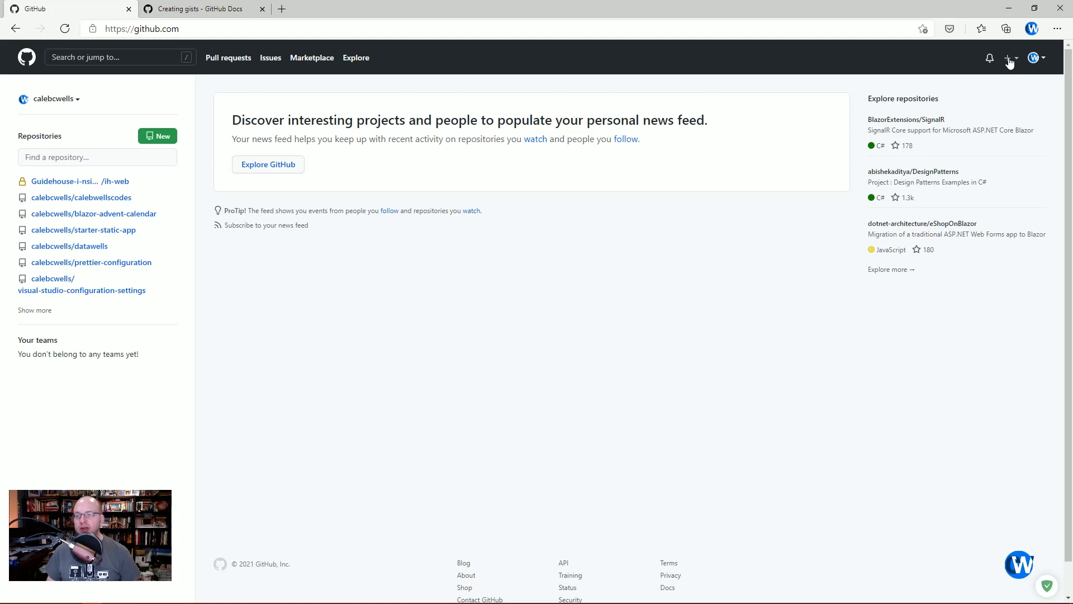
Step: Start a new gist from the + menu in GitHub's top bar
click(1007, 57)
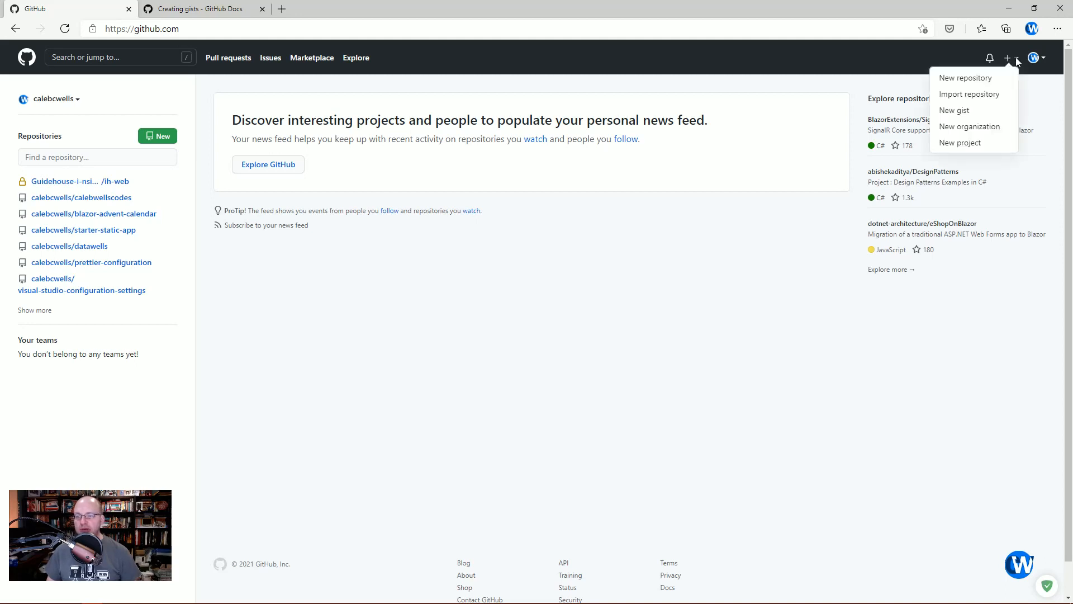
mouse_move(954, 111)
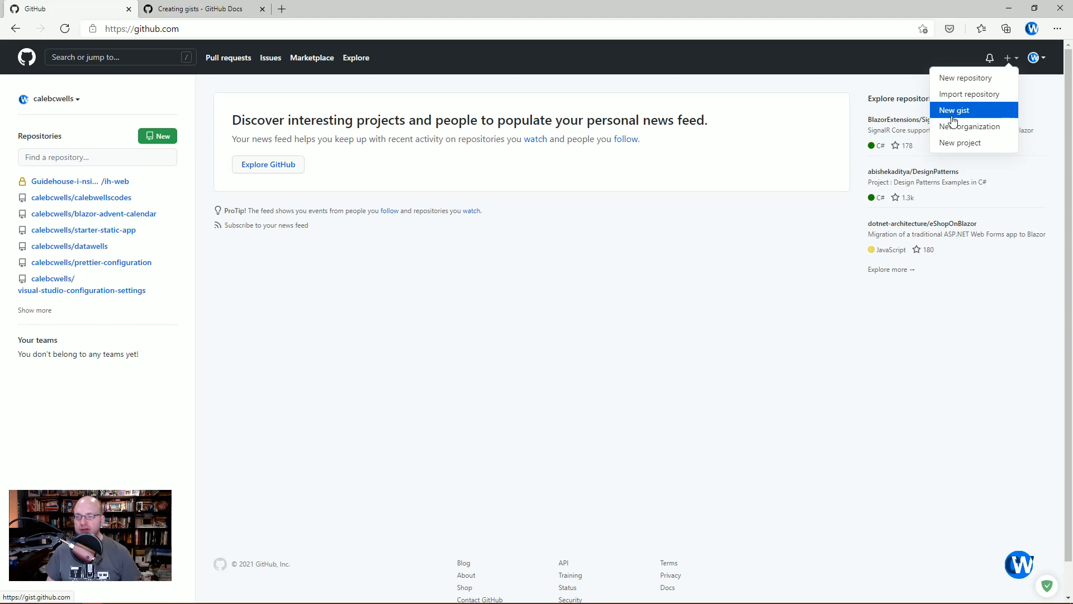
click(954, 111)
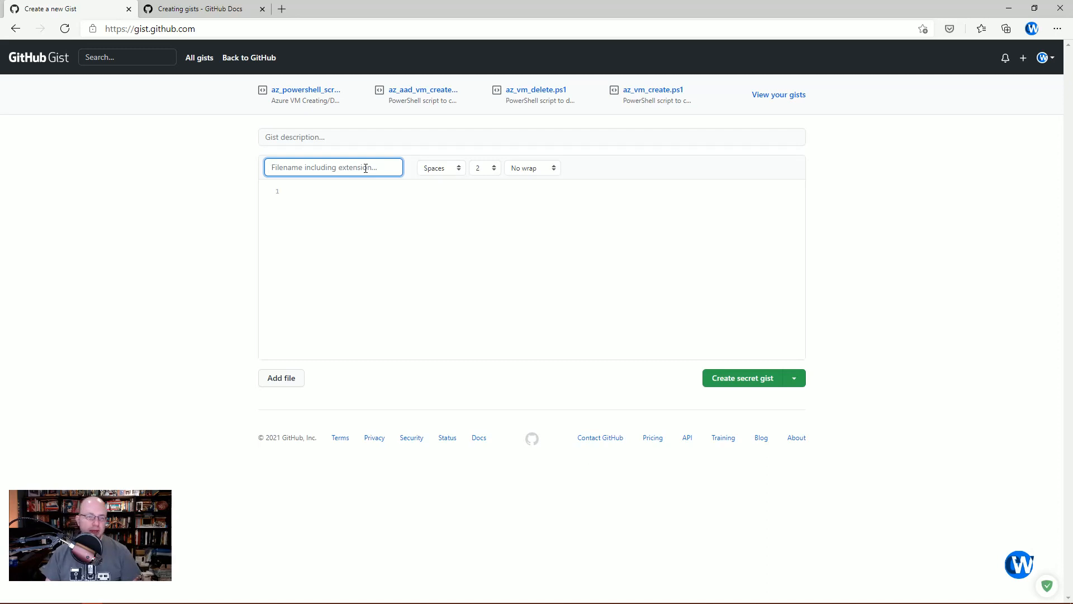
Step: Name the first file angular_component.ts and add a second, empty file entry
text(angular_component.ts)
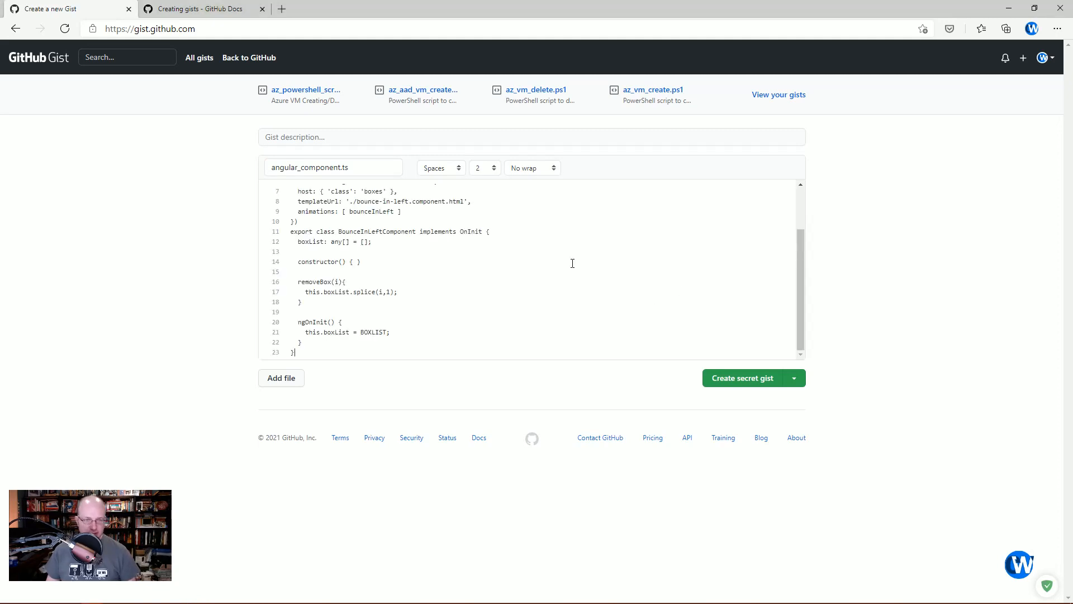
scroll(up, 3)
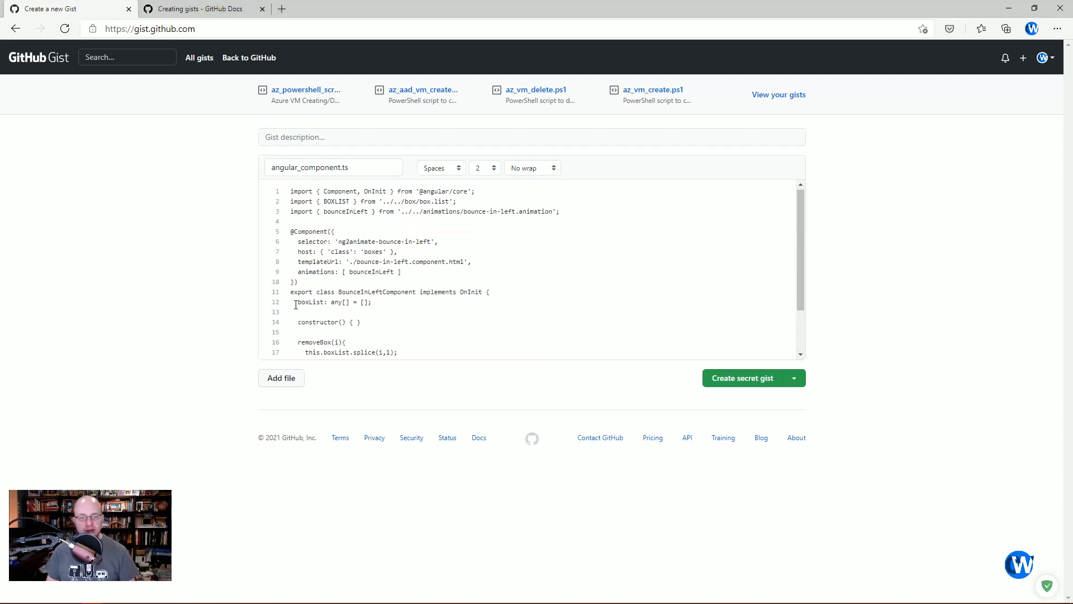
click(281, 378)
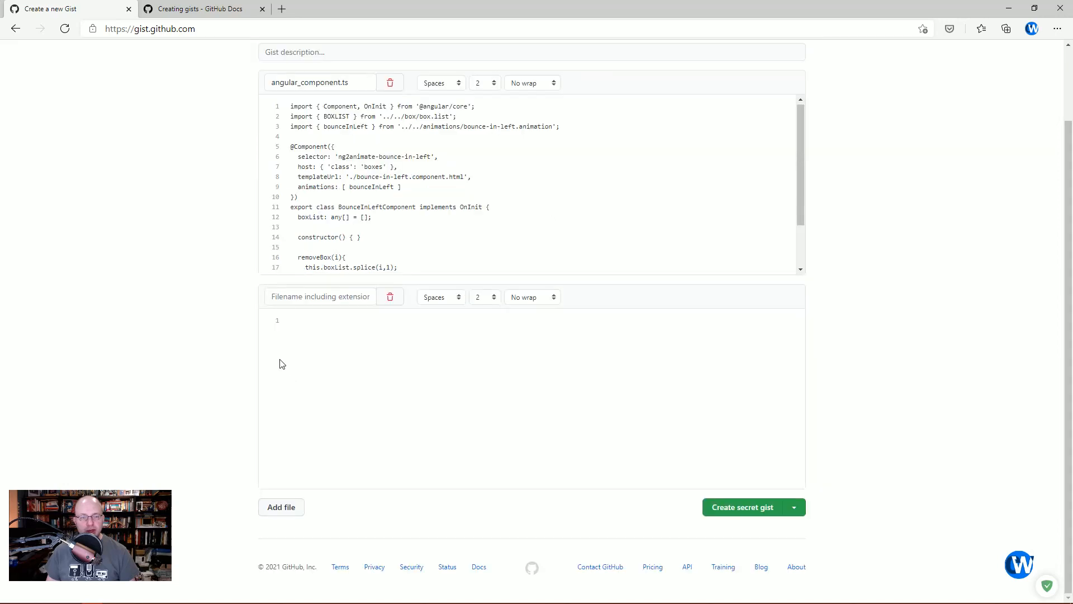
Step: Name the second file angular_component.html and fill it with the ul/li list template
click(319, 296)
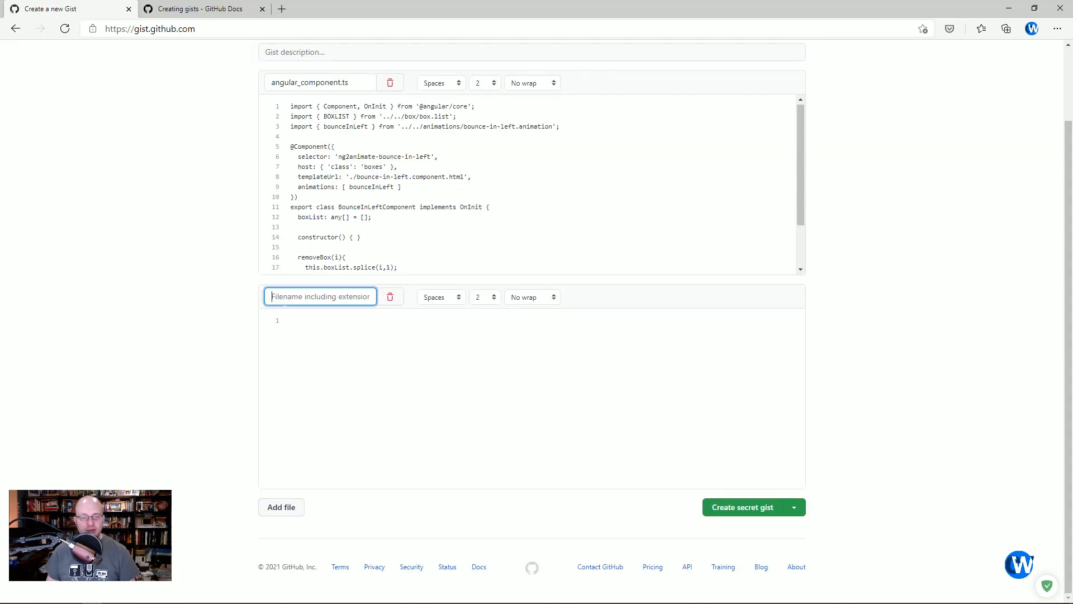
text(angular_component.html)
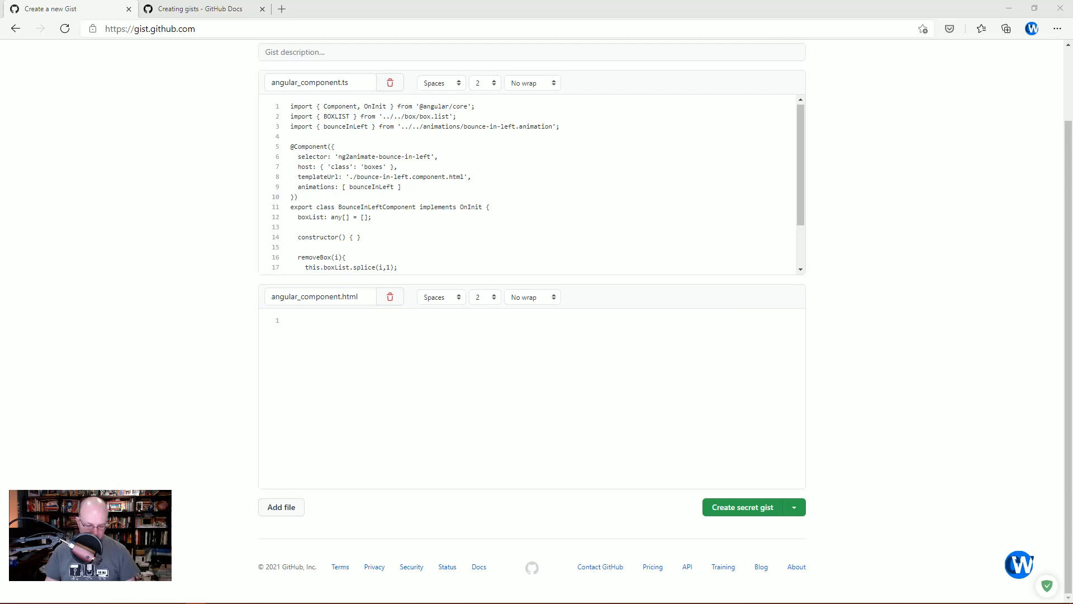
mouse_move(608, 396)
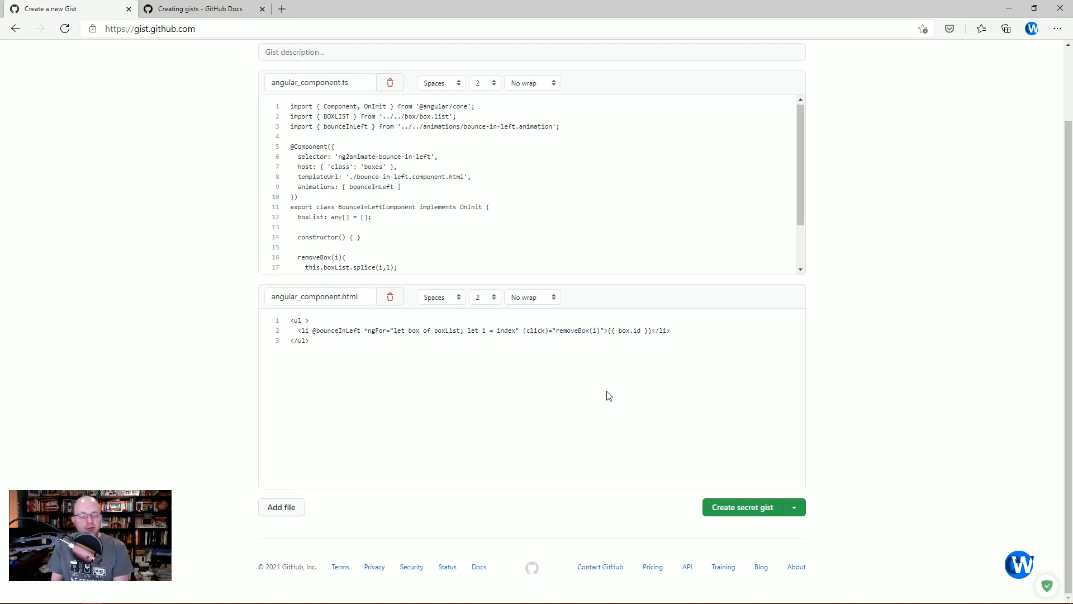
click(309, 340)
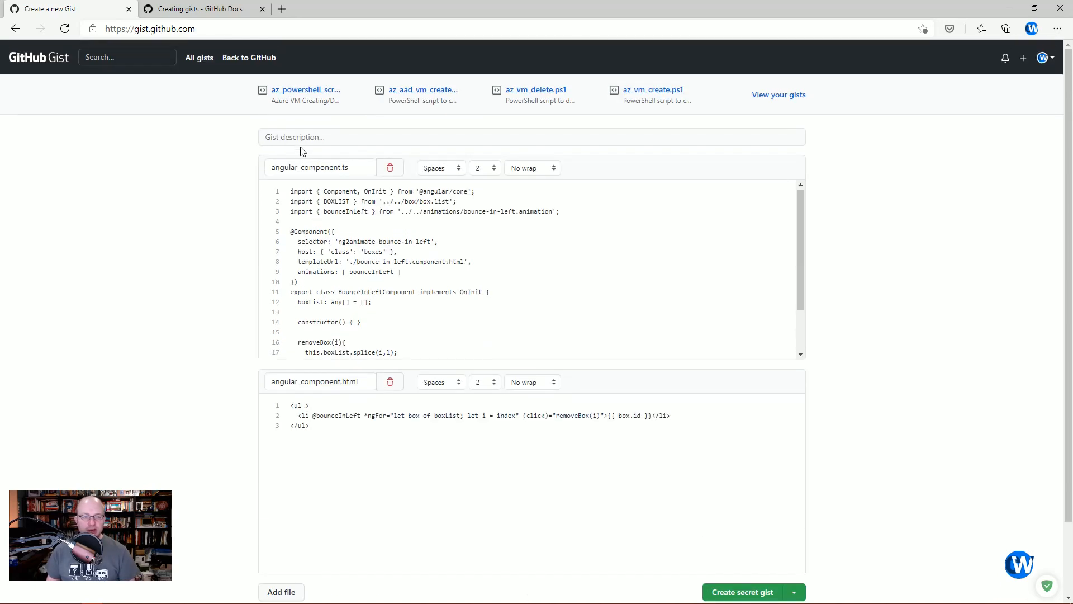
Step: Set the gist description to 'Angular Test' and review the code below
text(Agnul)
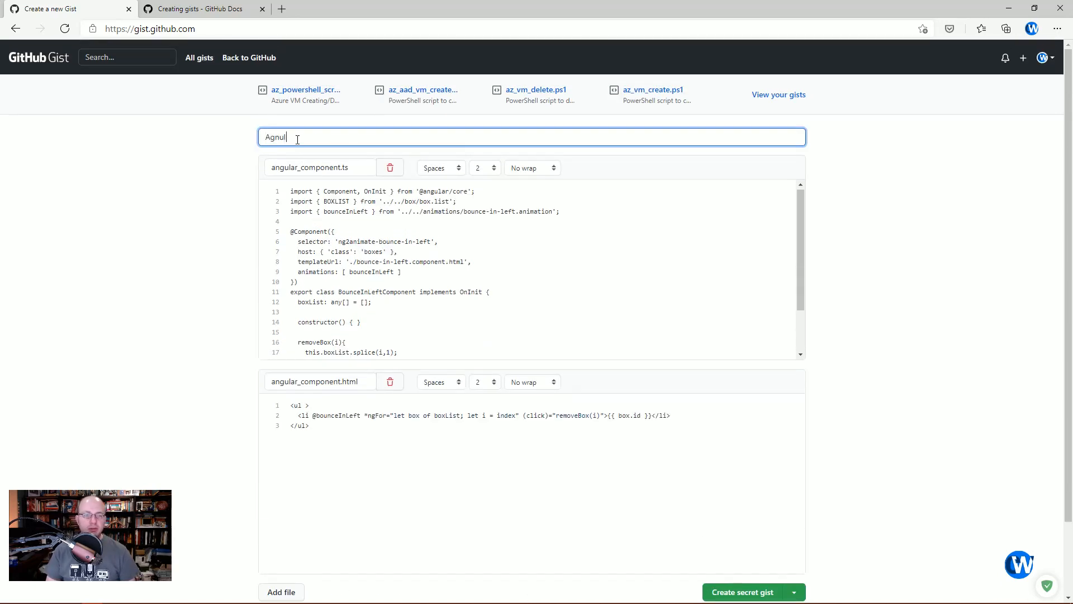
text(Angular Test)
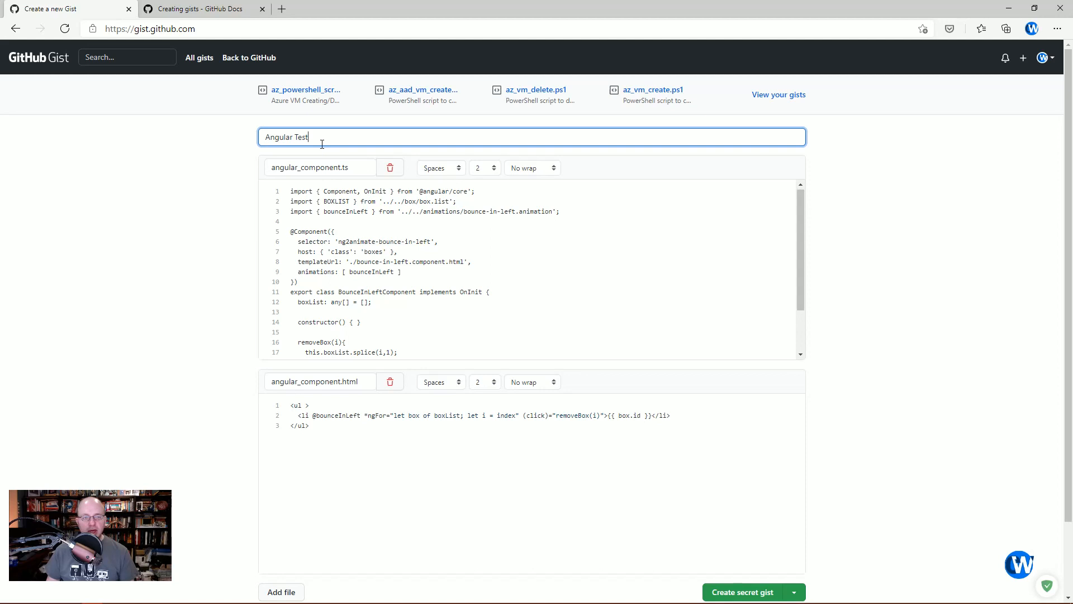
click(440, 168)
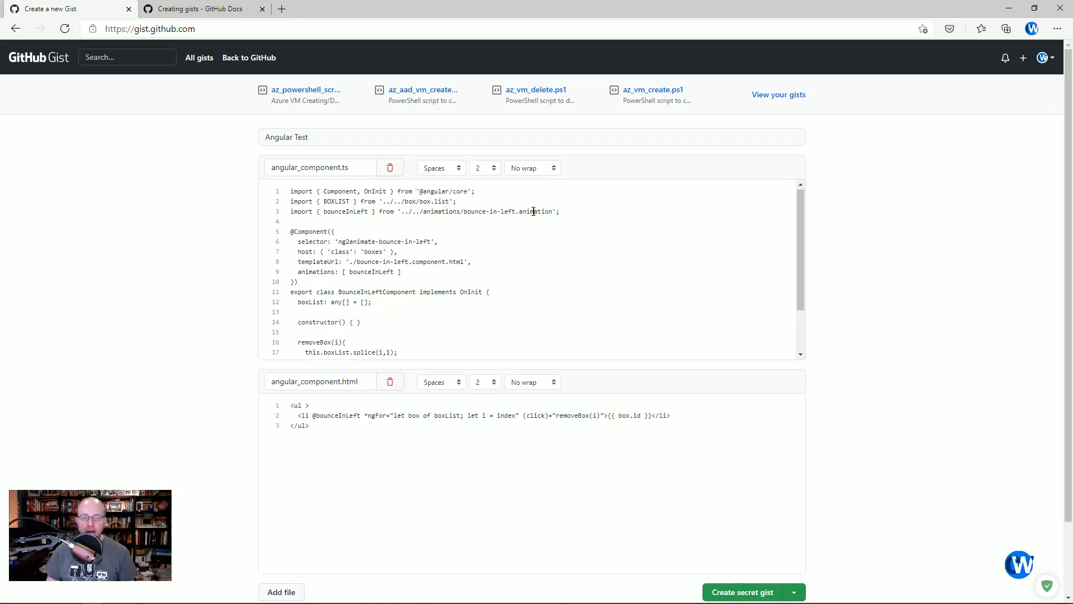
scroll(down, 3)
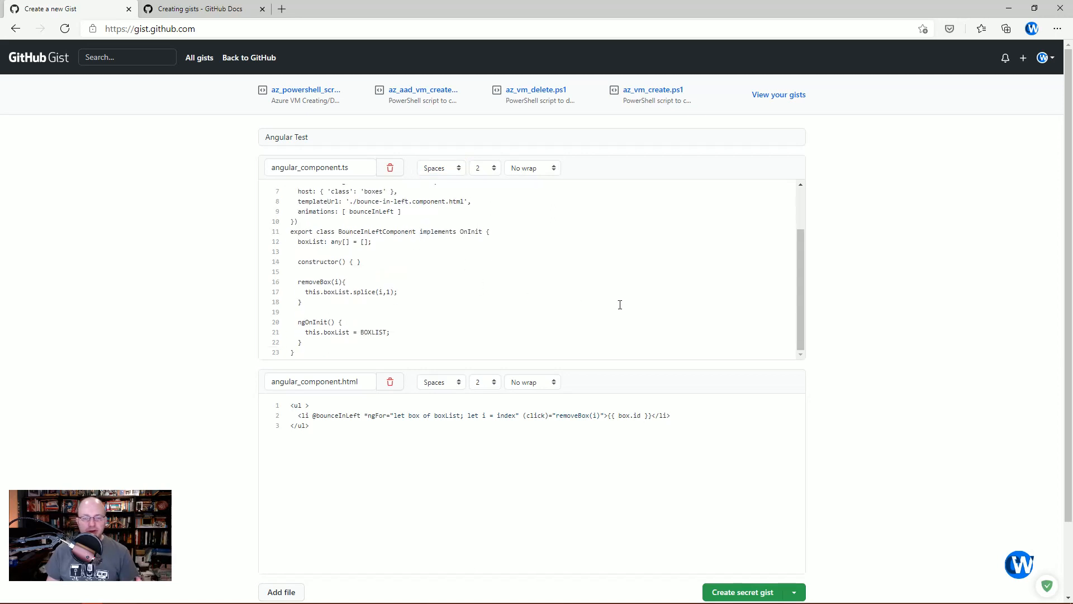
scroll(down, 3)
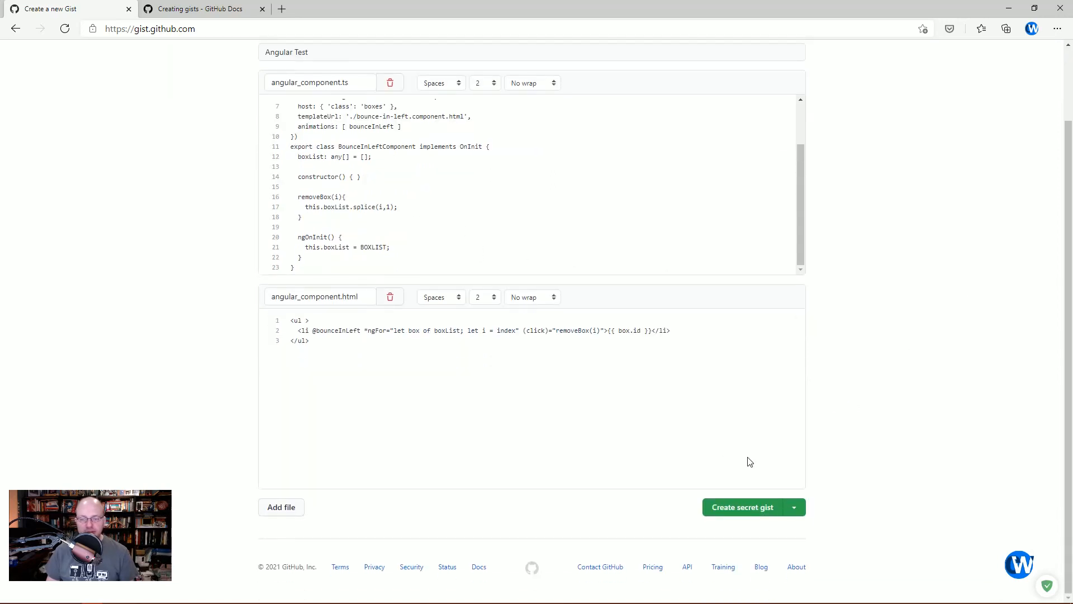
mouse_move(790, 507)
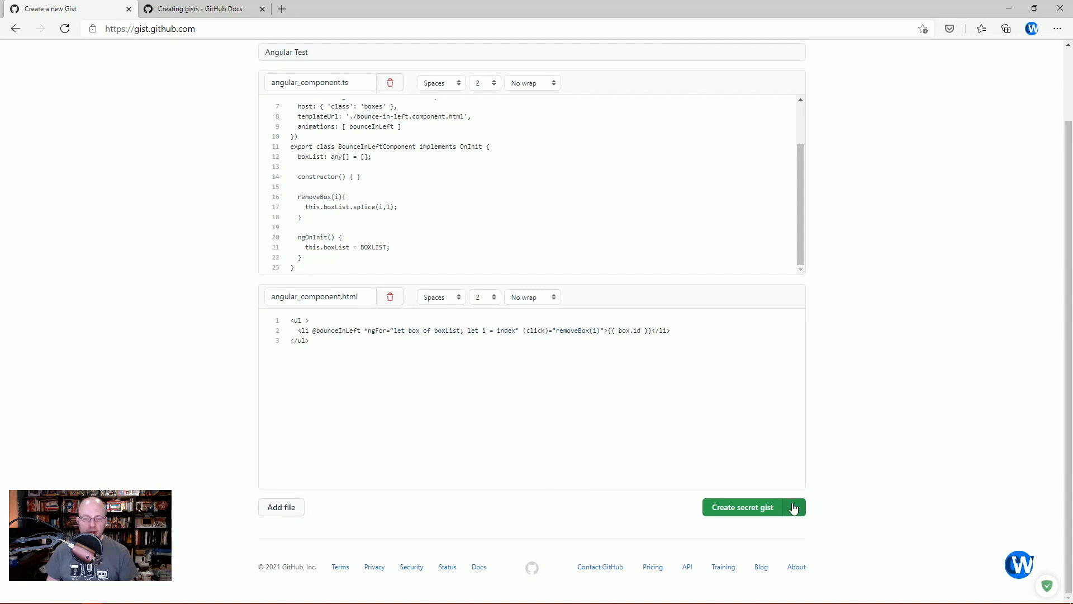
Step: Choose Create public gist instead of secret from the save dropdown
click(794, 508)
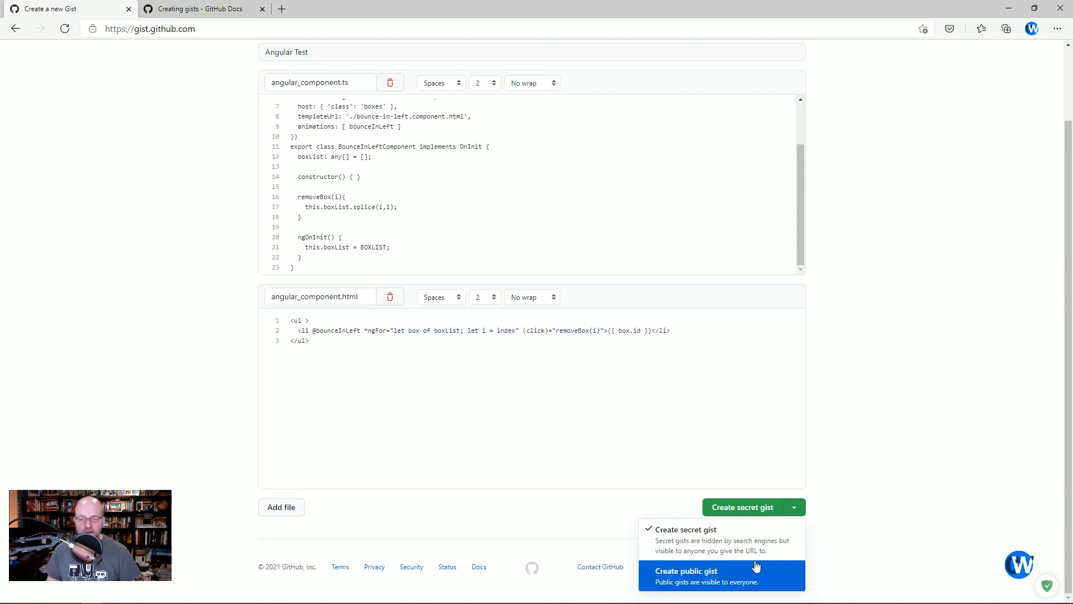
click(685, 572)
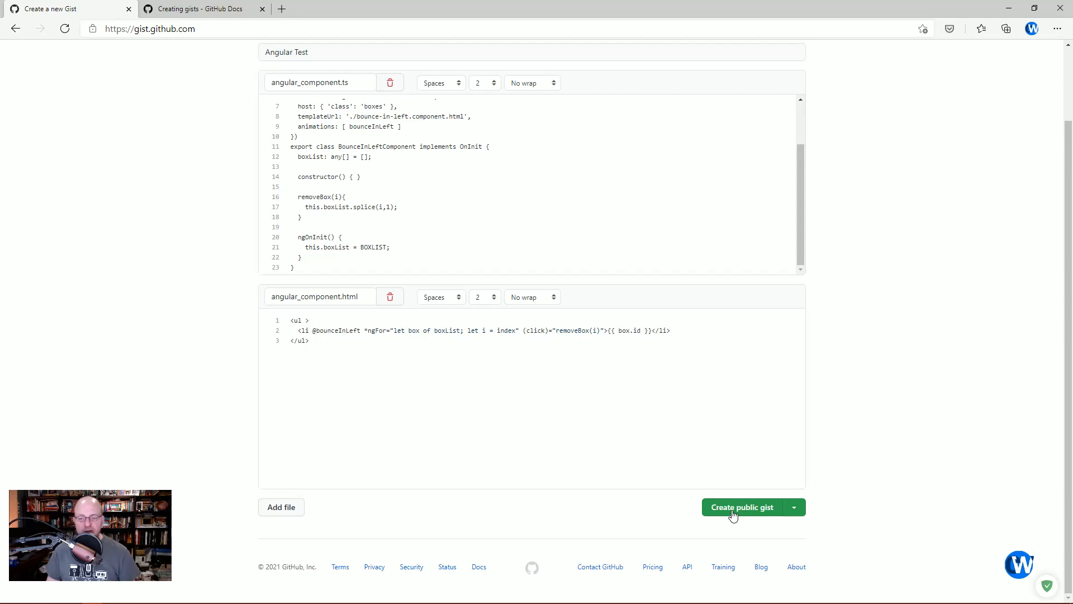
Step: Create the public Angular Test gist and view it in the Discover gists listing
click(741, 508)
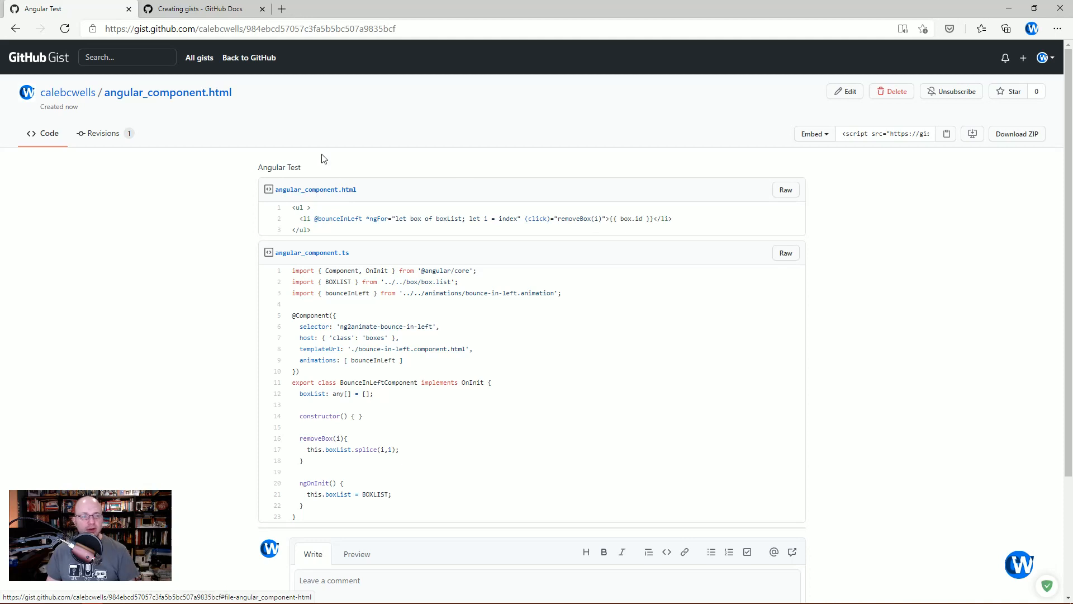
mouse_move(188, 103)
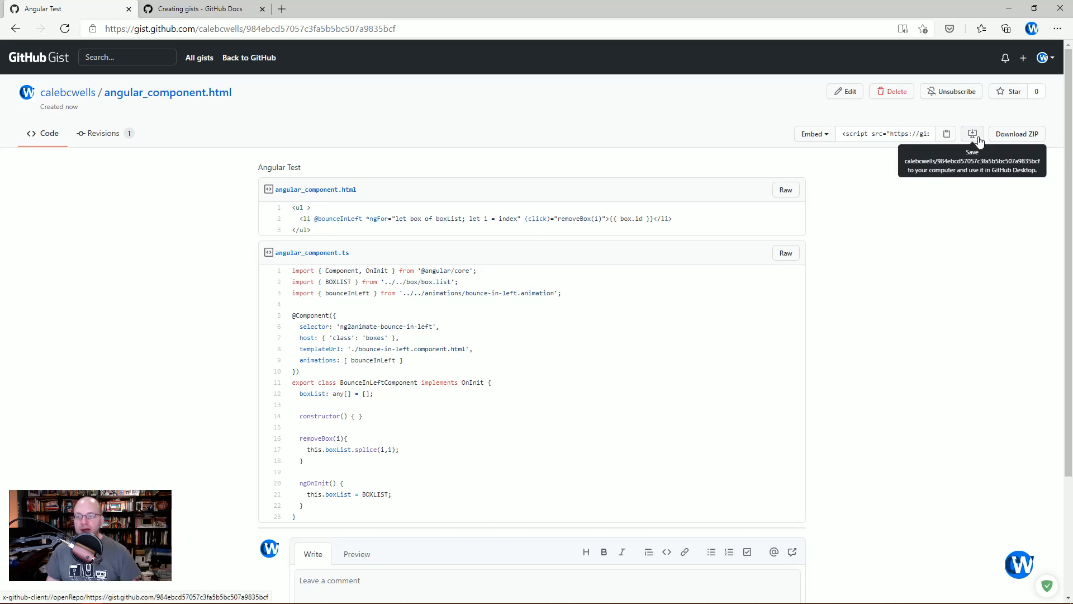
mouse_move(164, 108)
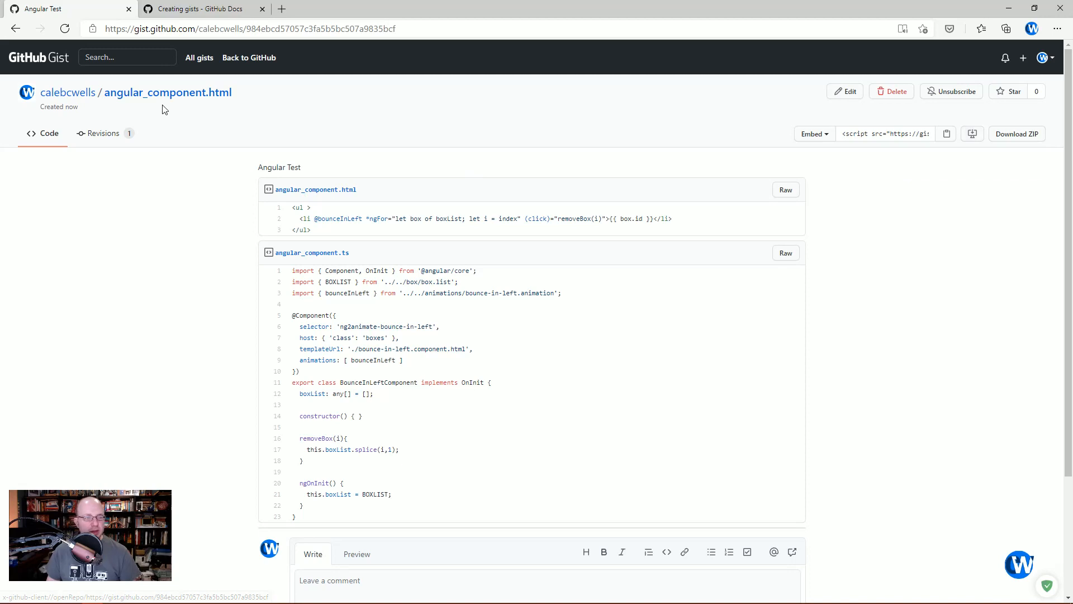
click(249, 28)
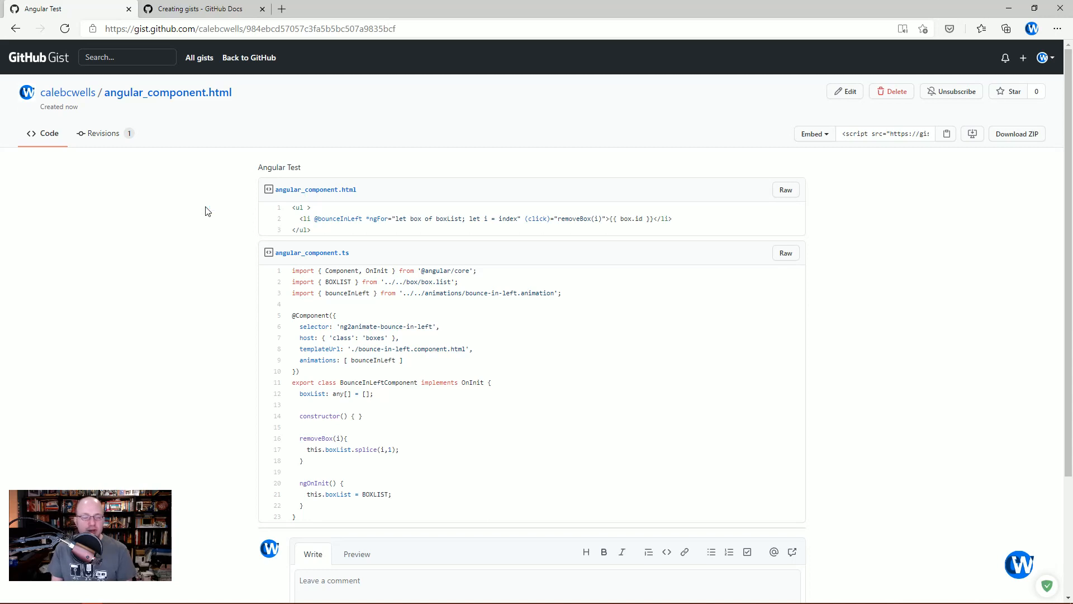
mouse_move(255, 145)
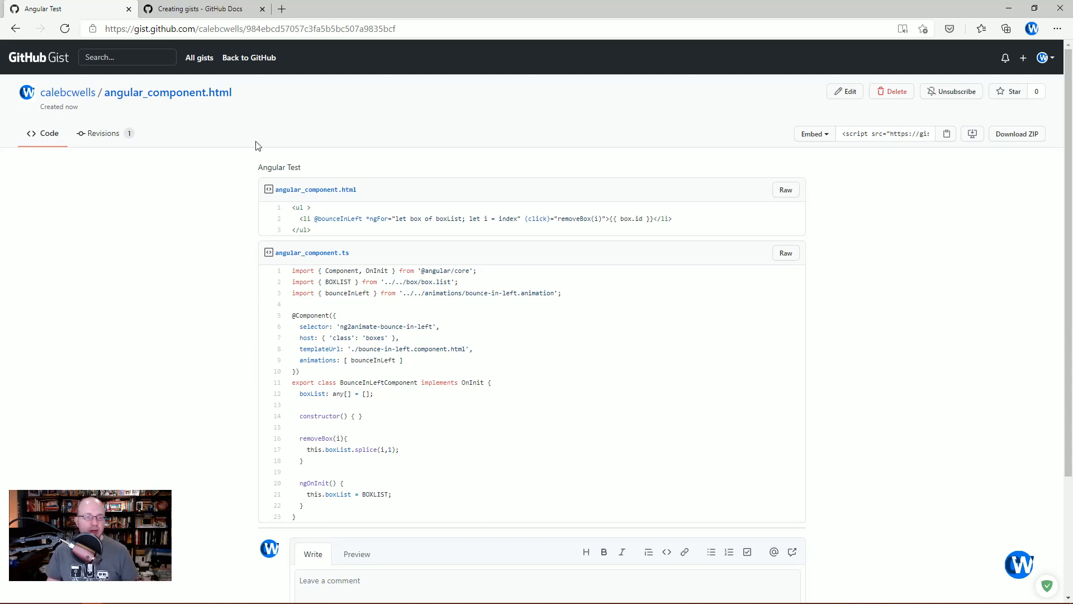
click(199, 57)
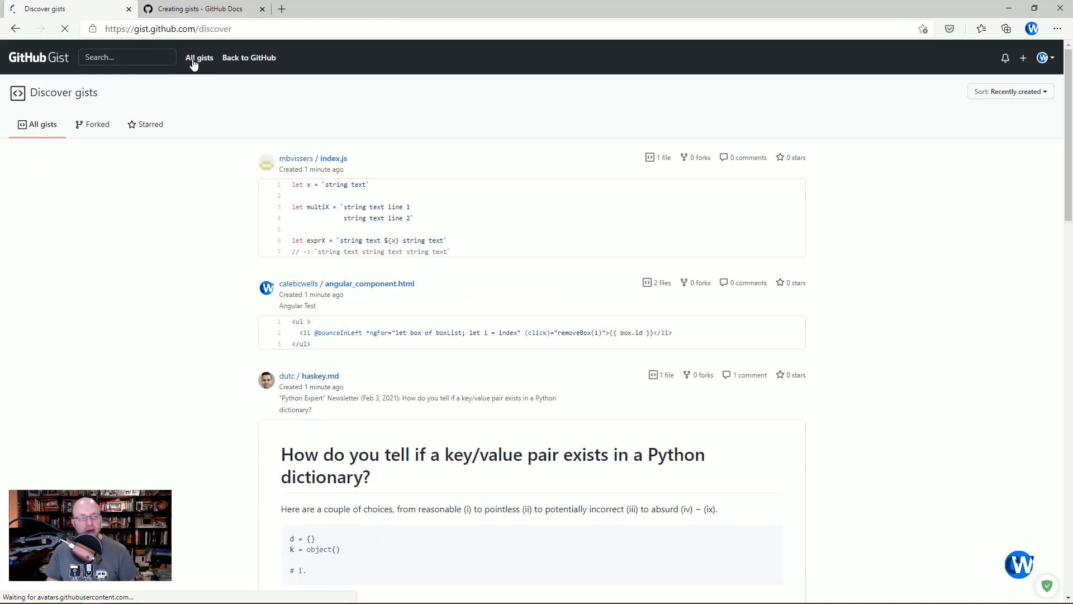